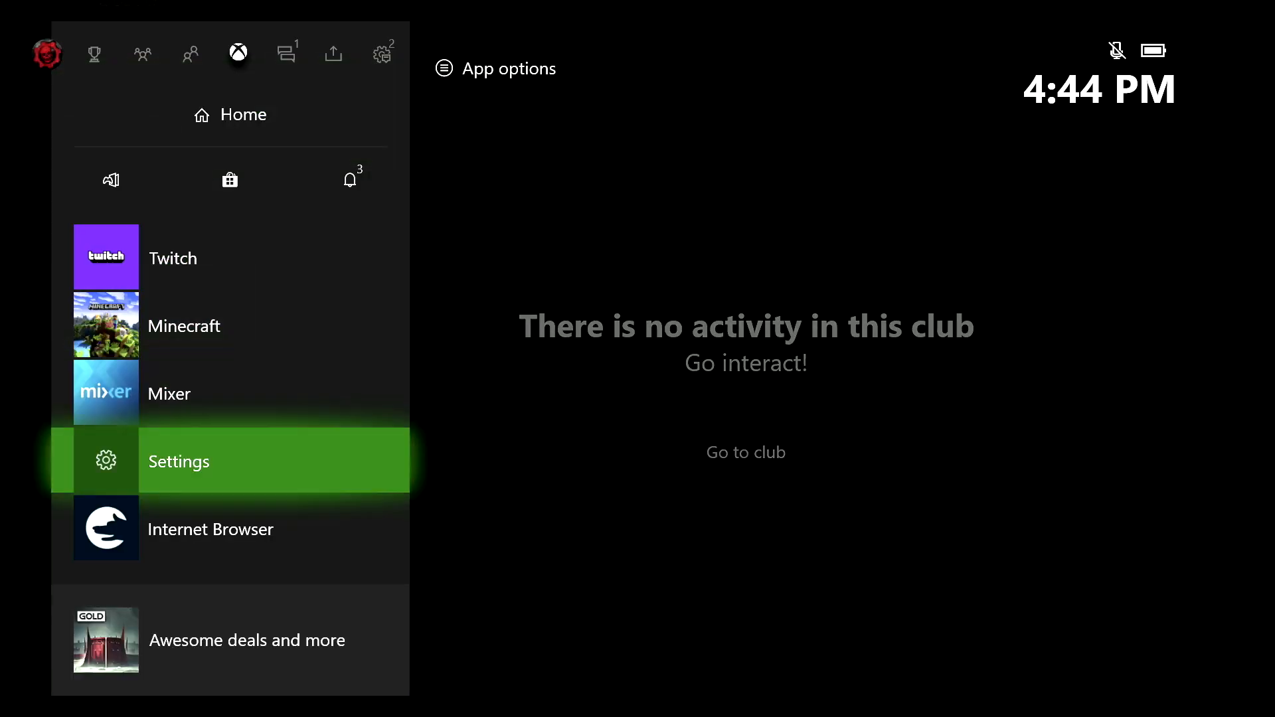
Reach Settings > General > Power mode & startup, where Startup chime shows On.
click(178, 461)
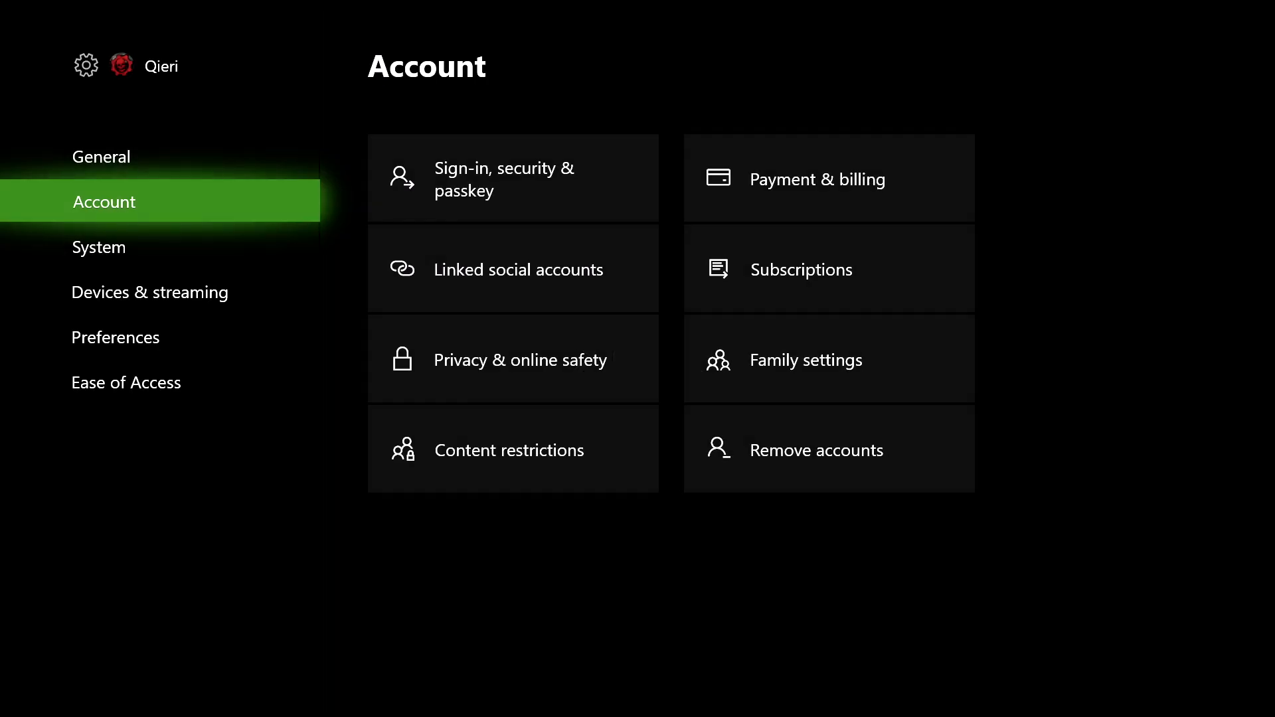
click(101, 157)
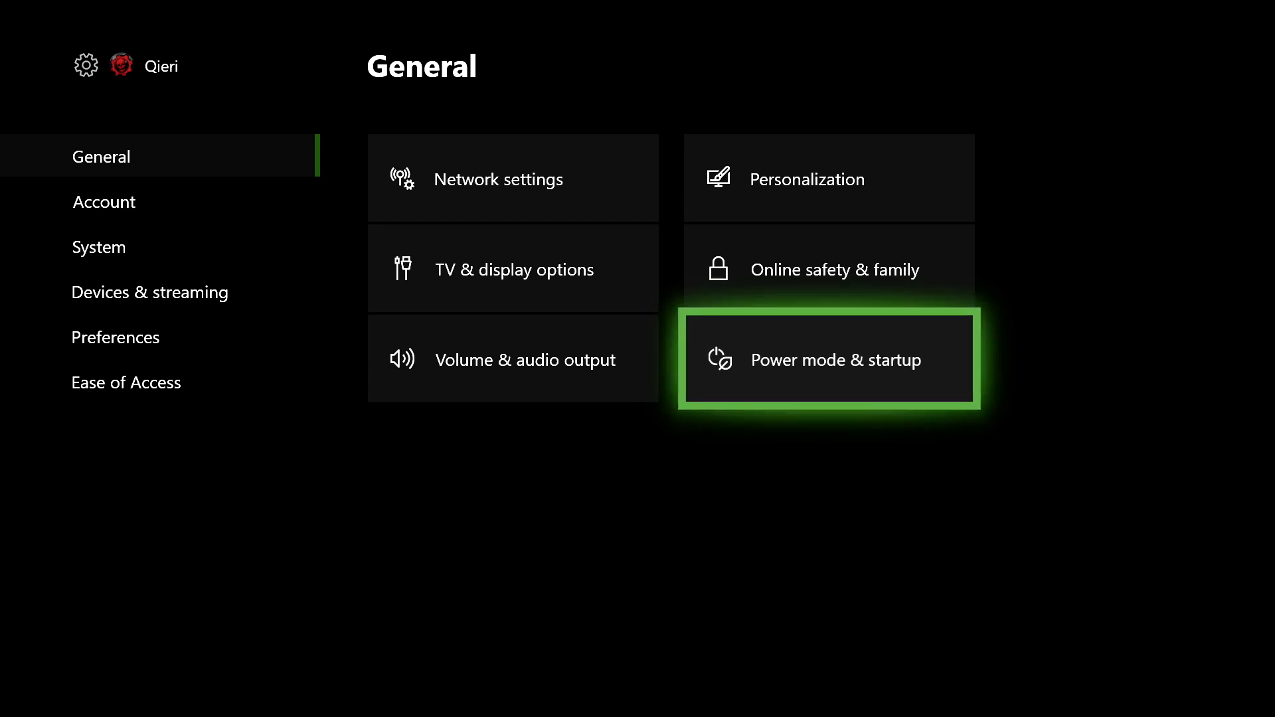
click(830, 360)
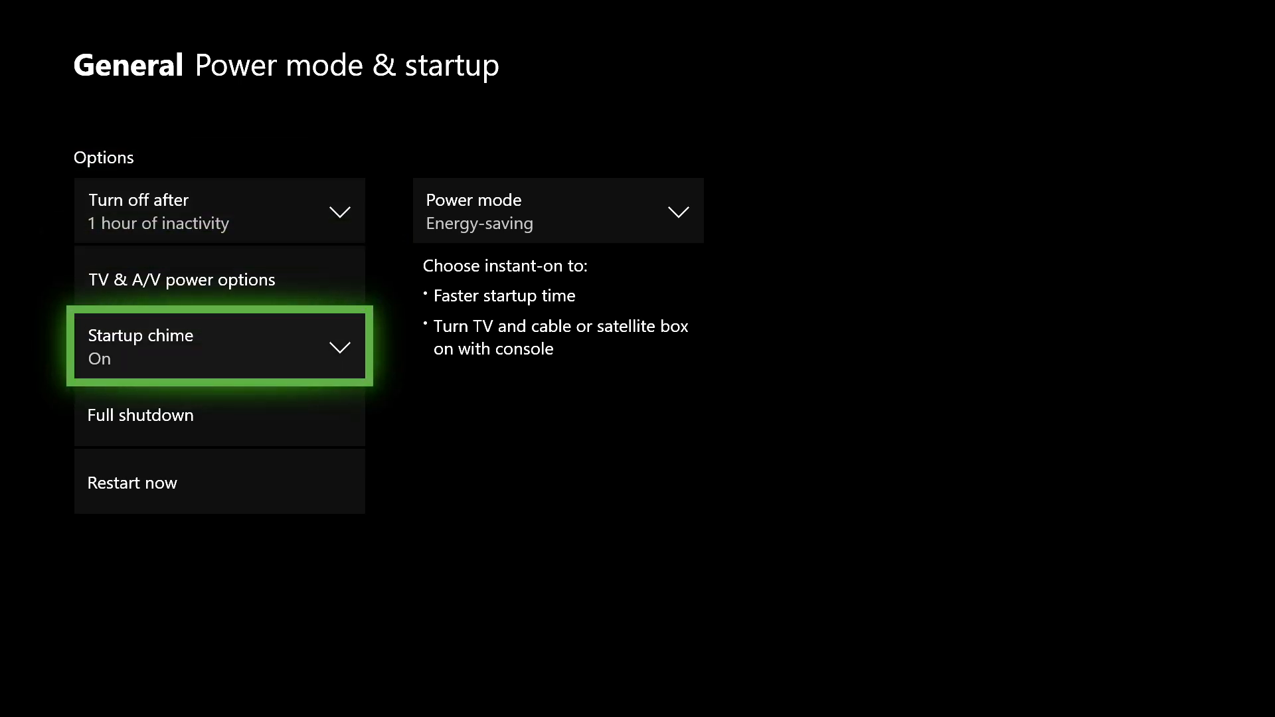
Bring up the Startup chime choices before backing out toward the community area.
click(219, 345)
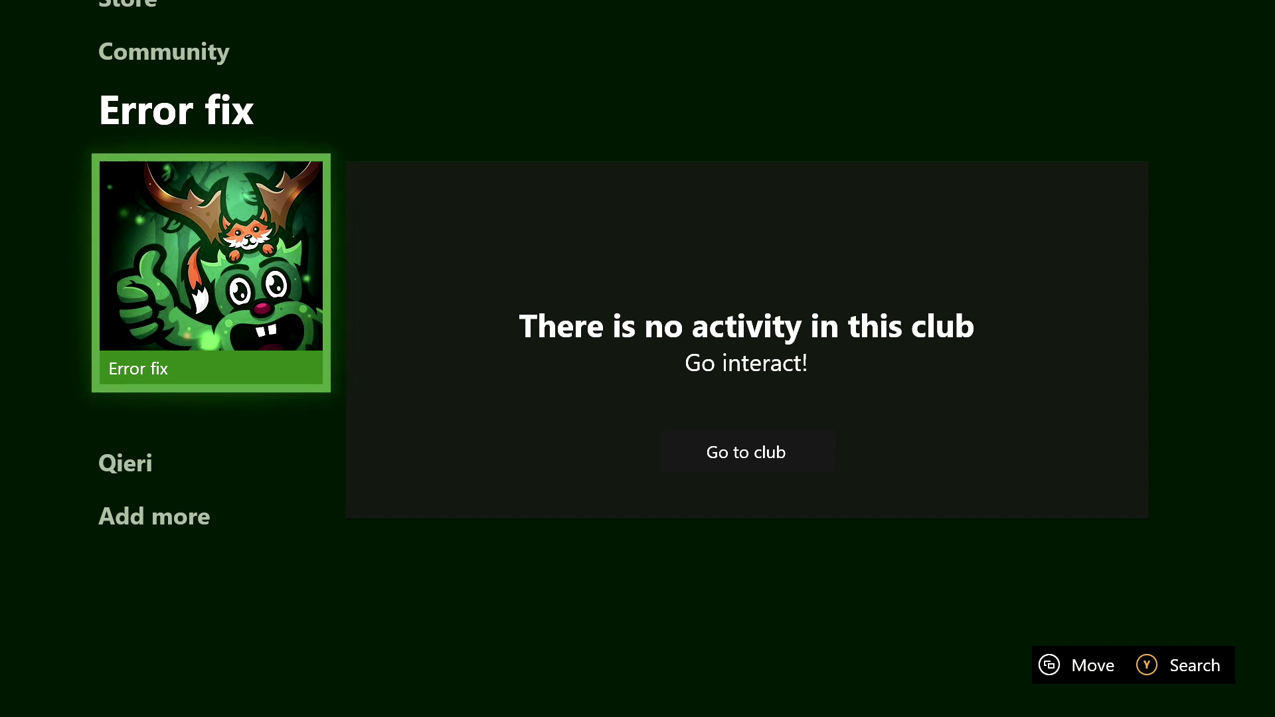
Show the Error fix club's Welcome tab with member counts and description.
click(745, 451)
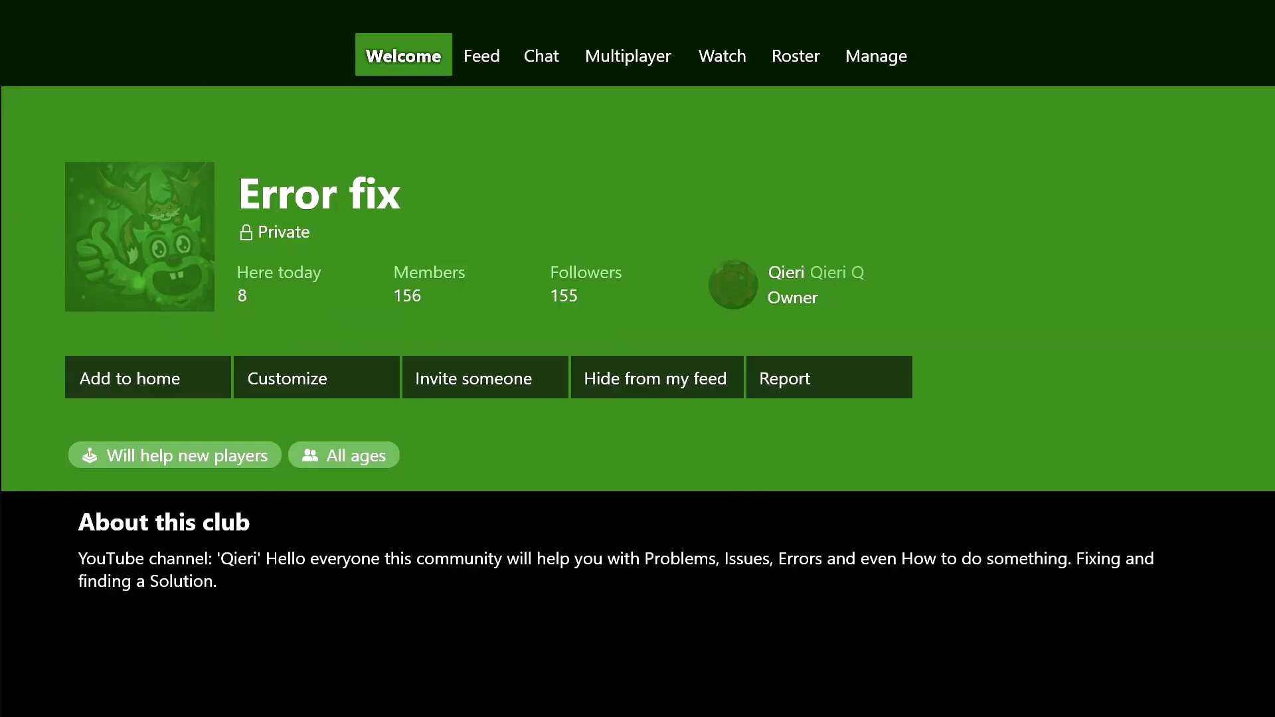